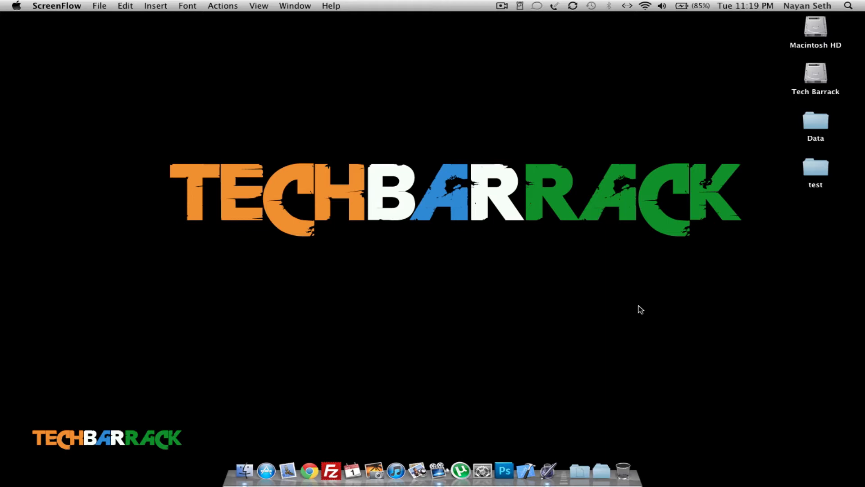
pyautogui.moveTo(559, 449)
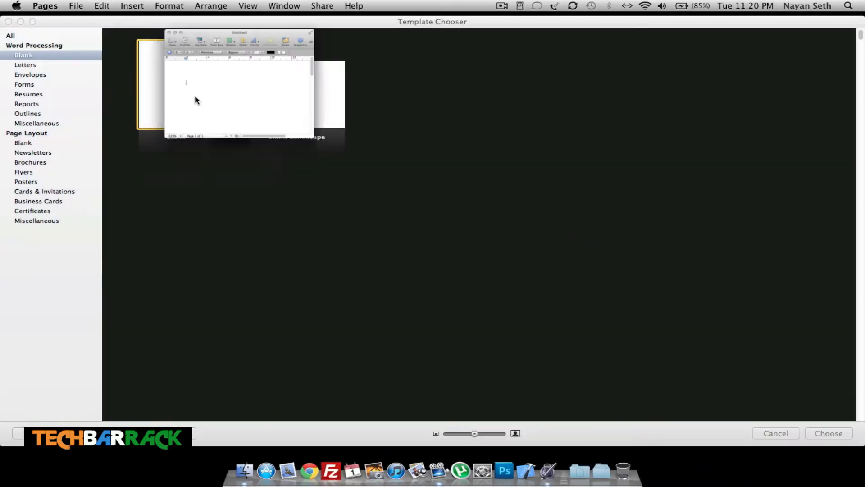
# Step: Create a blank document and type the word test into it
pyautogui.click(828, 433)
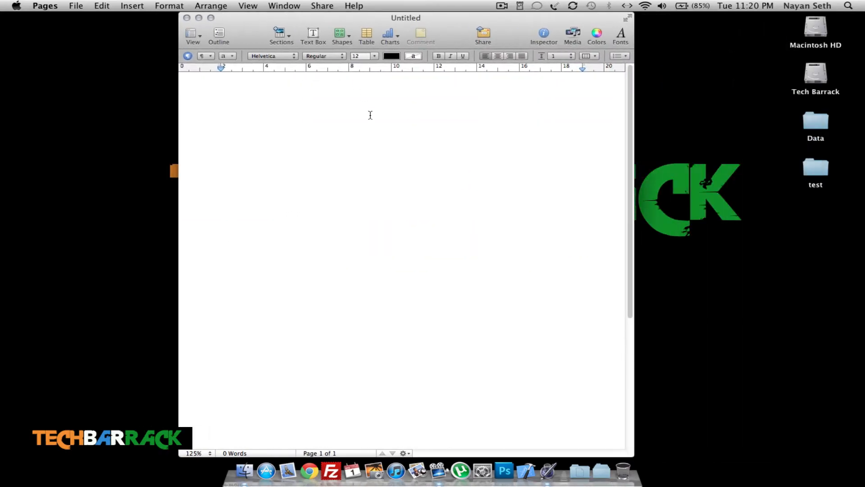
pyautogui.write('tesa')
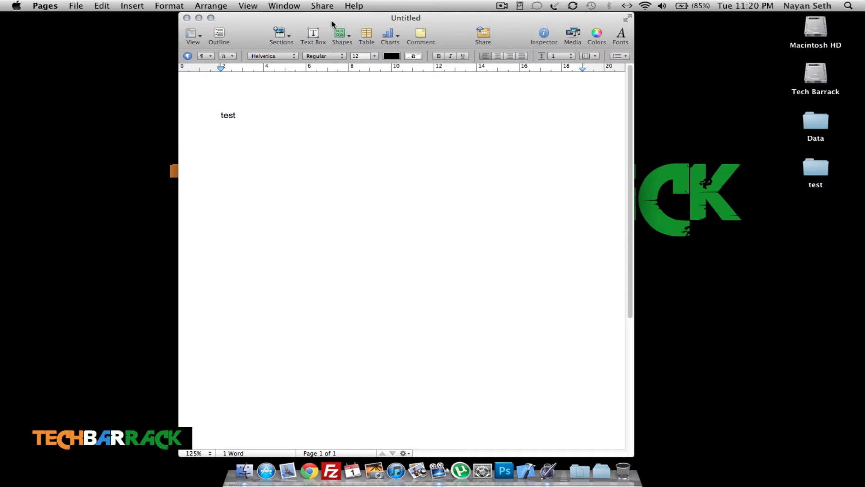
pyautogui.click(76, 5)
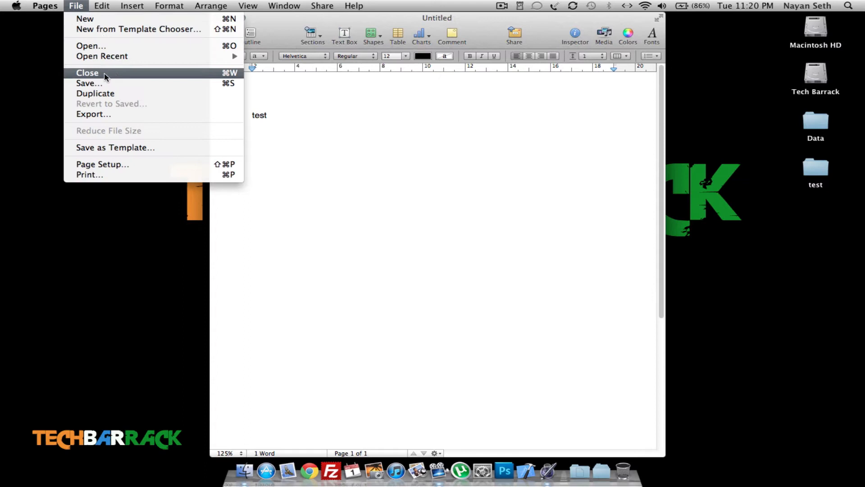
# Step: Save the document as test.pages on the Desktop
pyautogui.click(89, 83)
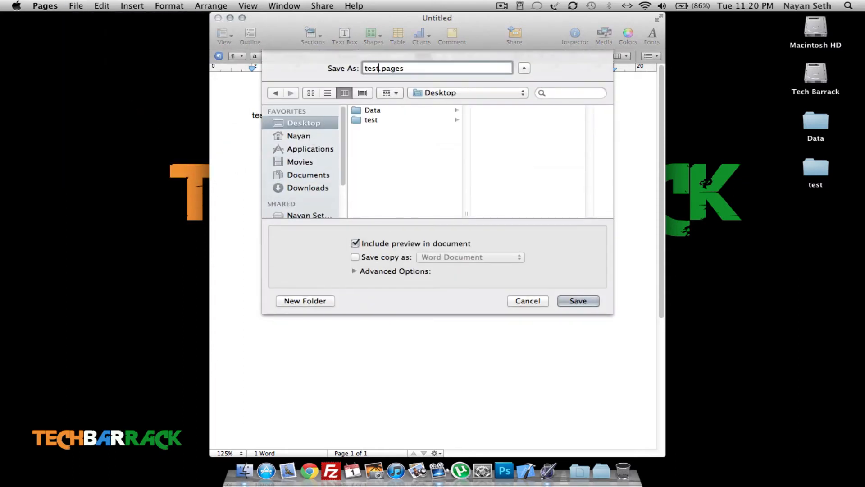
pyautogui.click(577, 301)
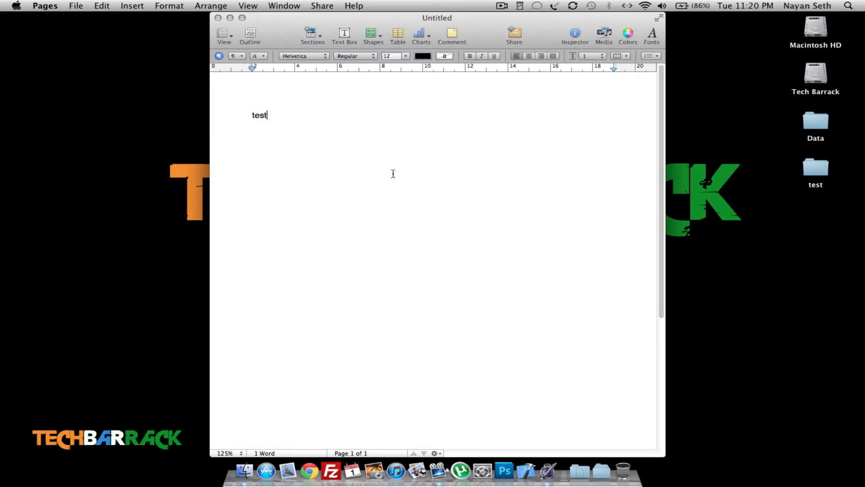
pyautogui.press('cmd+s')
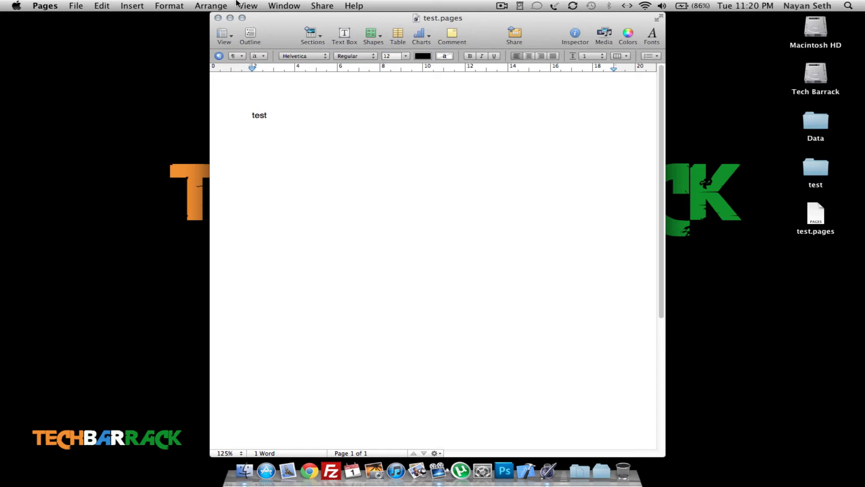
pyautogui.click(247, 5)
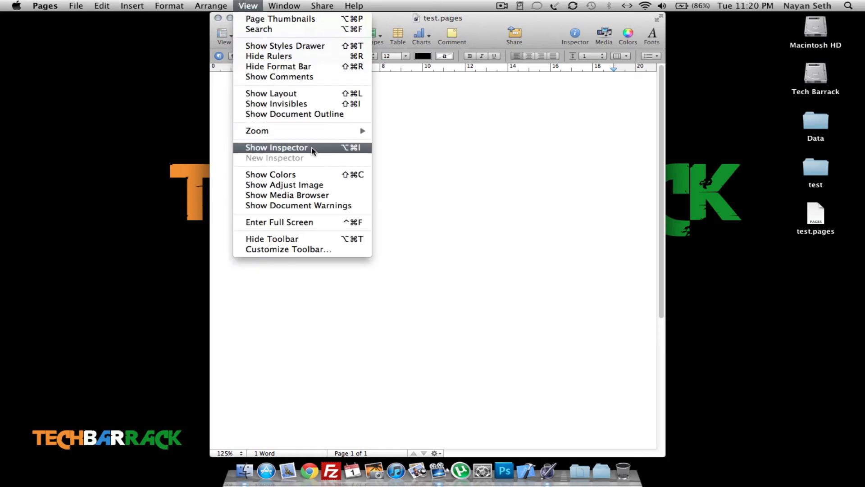
# Step: In document settings, require a password to open with hint 'my name' and set it
pyautogui.click(277, 147)
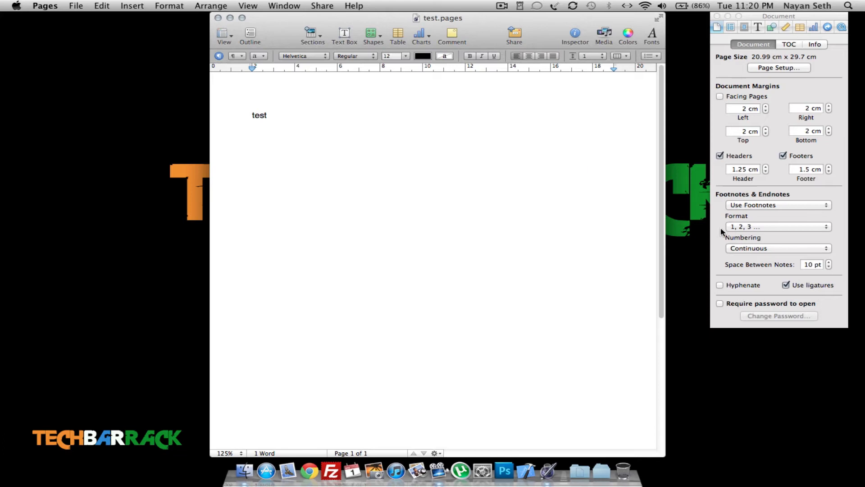
pyautogui.click(720, 303)
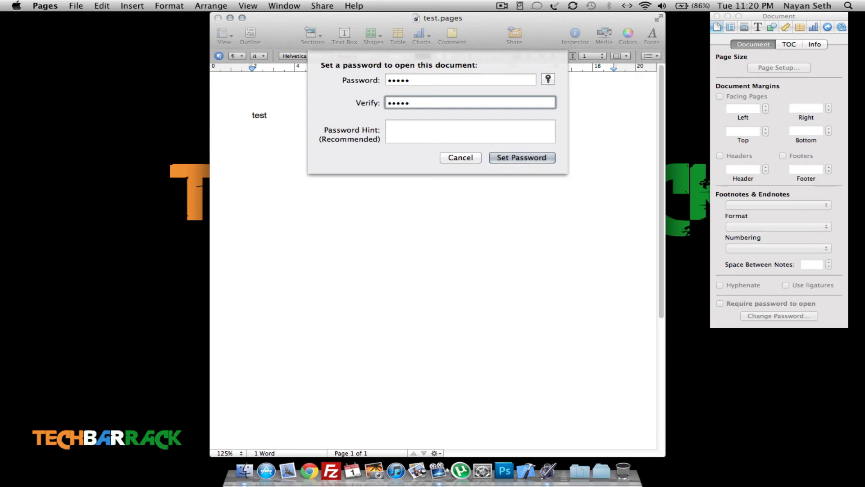
pyautogui.write('m')
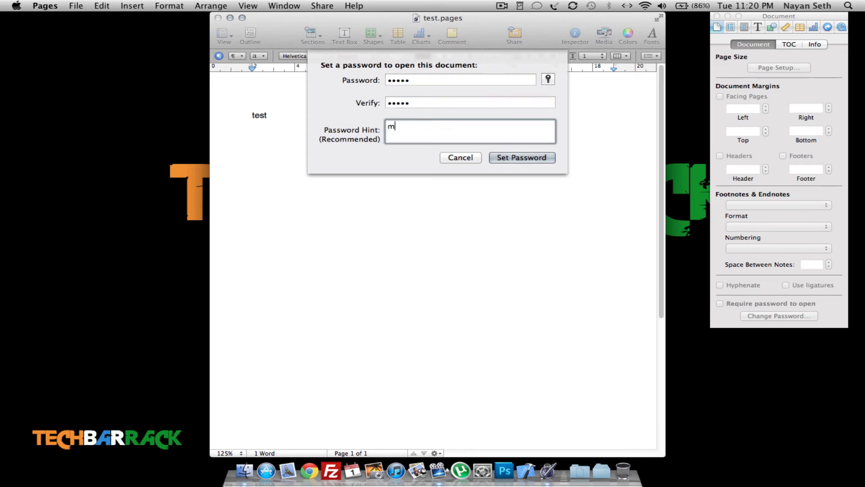
pyautogui.write('y name')
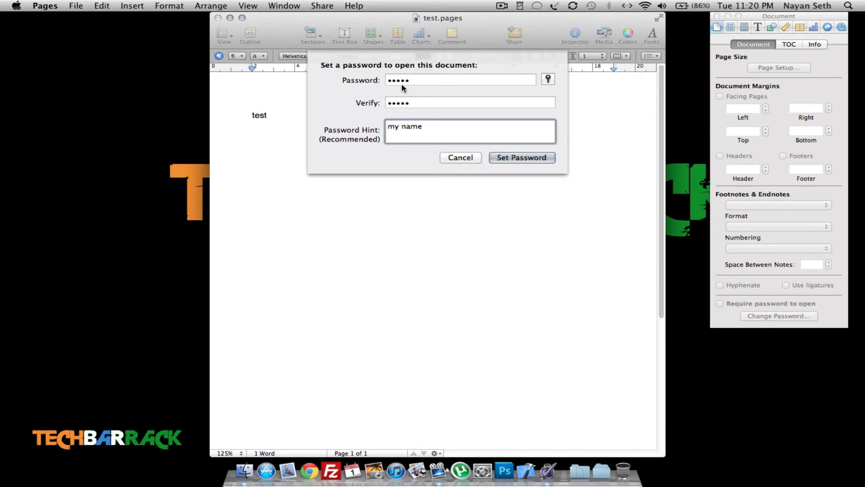
pyautogui.click(520, 157)
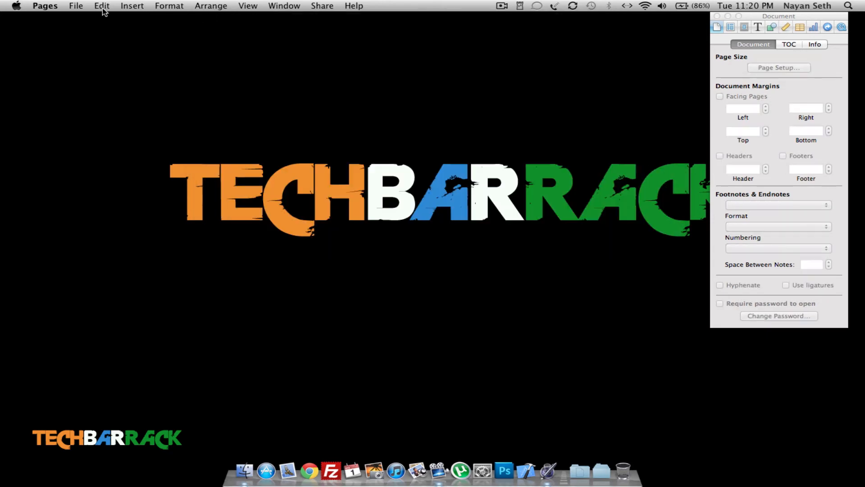
# Step: Quit Pages, then reopen the locked test.pages from the desktop to get the password prompt
pyautogui.click(45, 5)
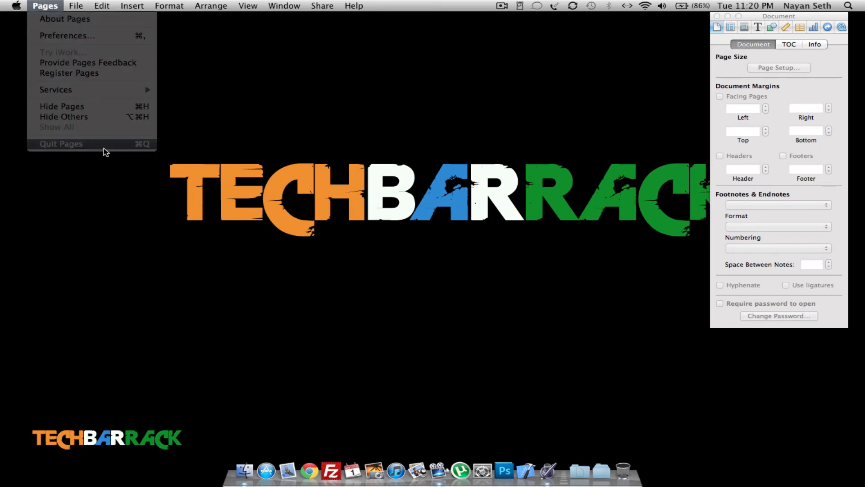
pyautogui.click(61, 144)
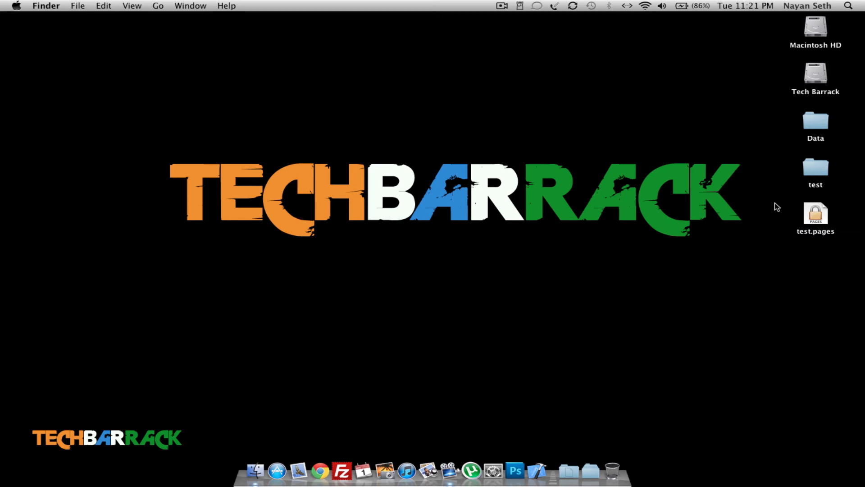
pyautogui.click(815, 214)
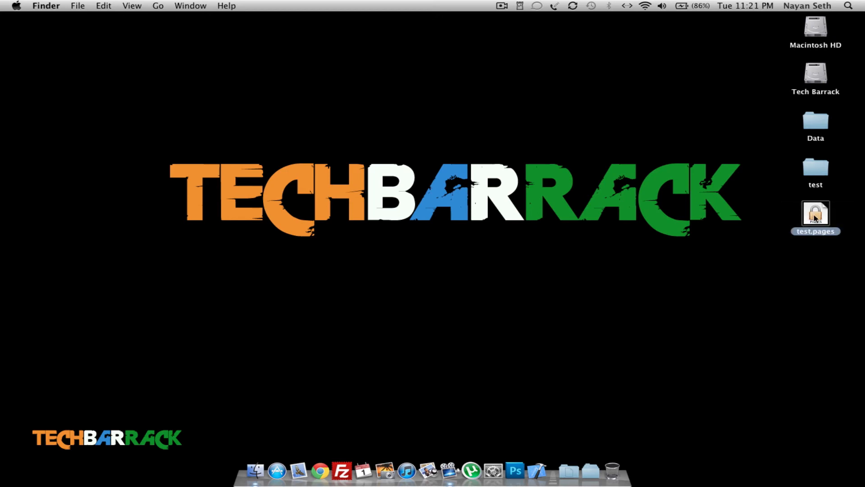
pyautogui.doubleClick(815, 213)
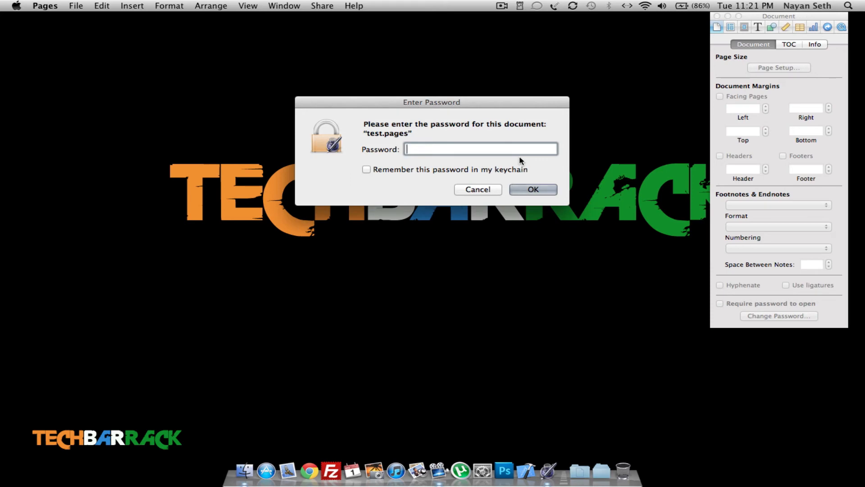
# Step: Enter the password and confirm so test.pages opens showing the word test
pyautogui.write('password')
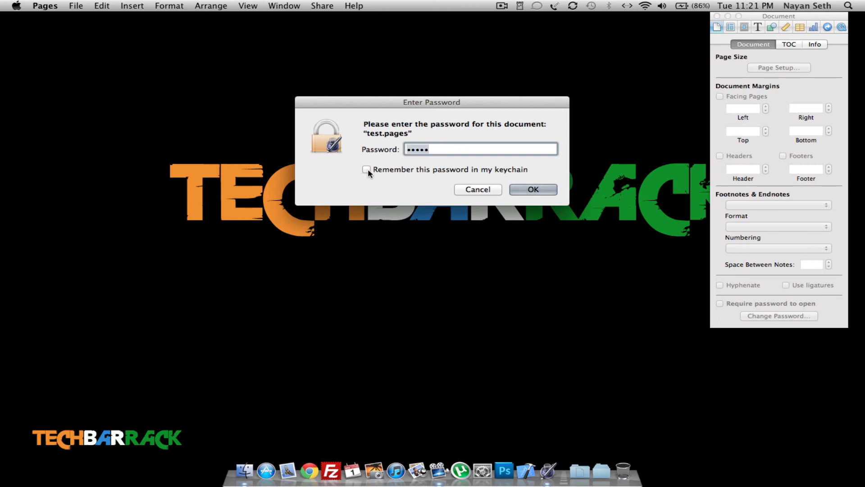
pyautogui.moveTo(385, 180)
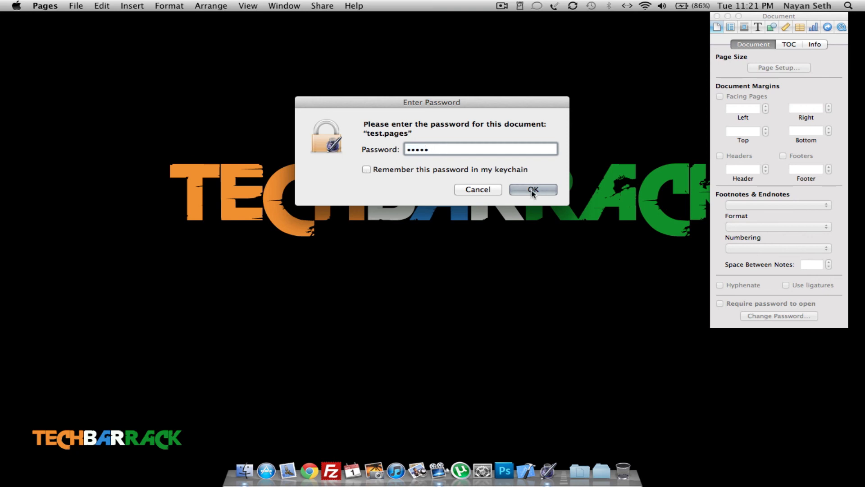
pyautogui.click(532, 189)
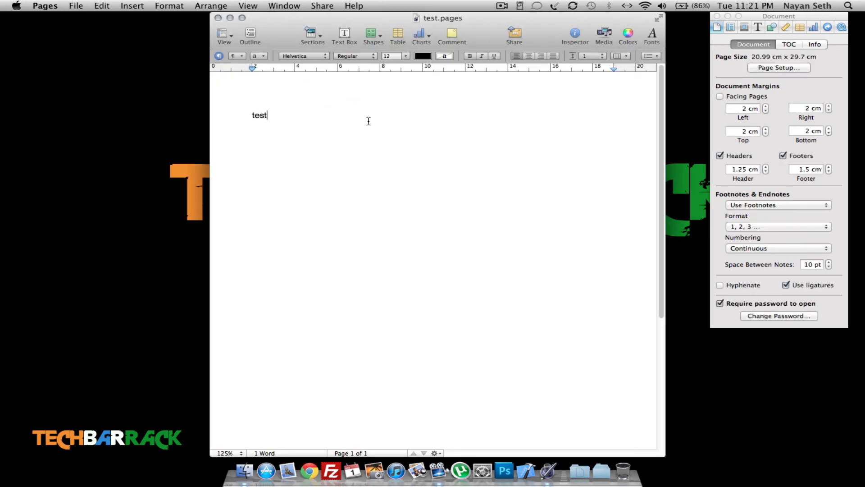
pyautogui.moveTo(413, 134)
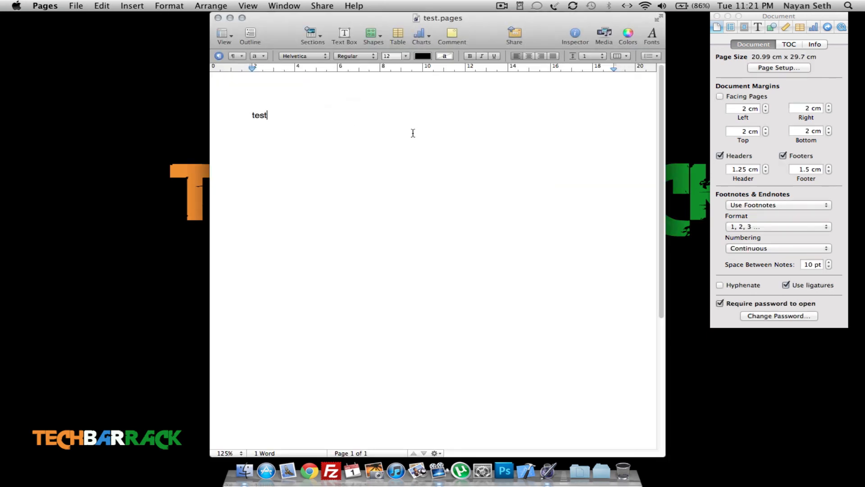